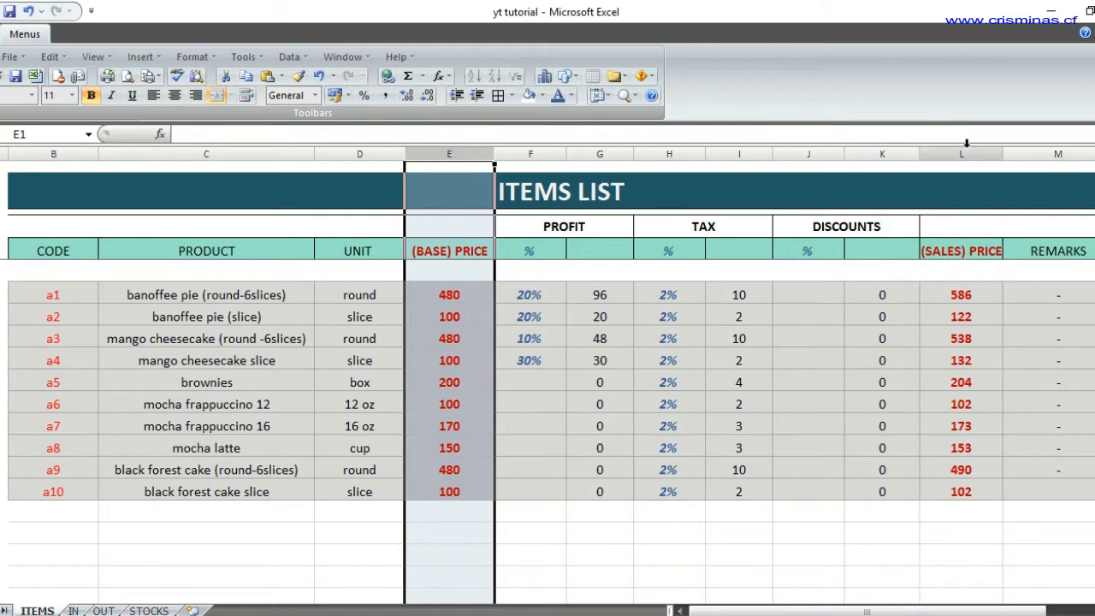
Step: Inspect the VLOOKUP formulas pulling the 586 unit prices into the OUT sales list
left_click(957, 157)
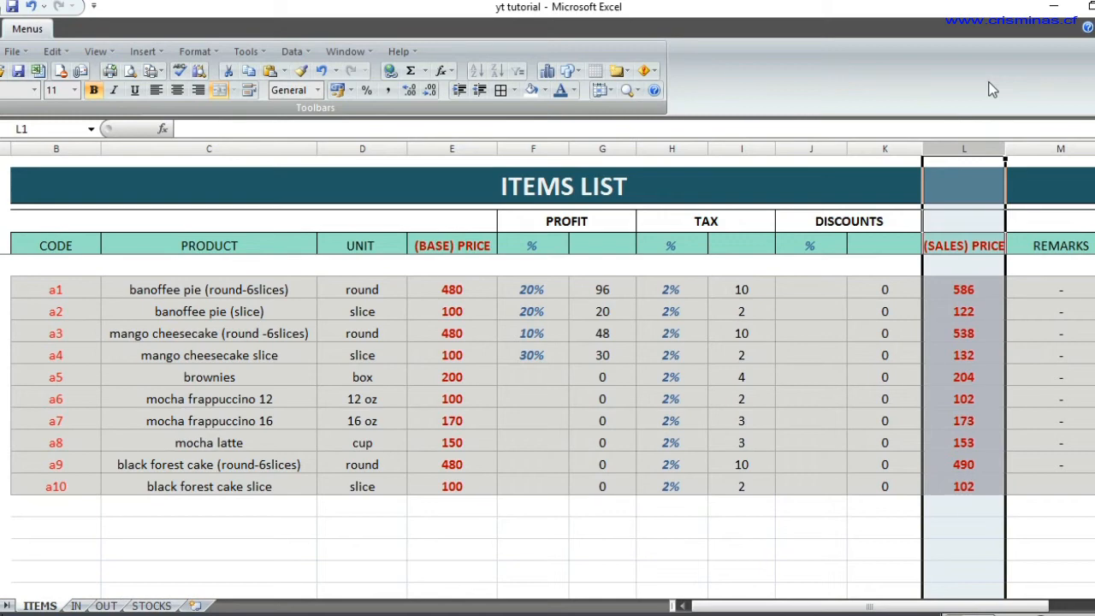
left_click(106, 604)
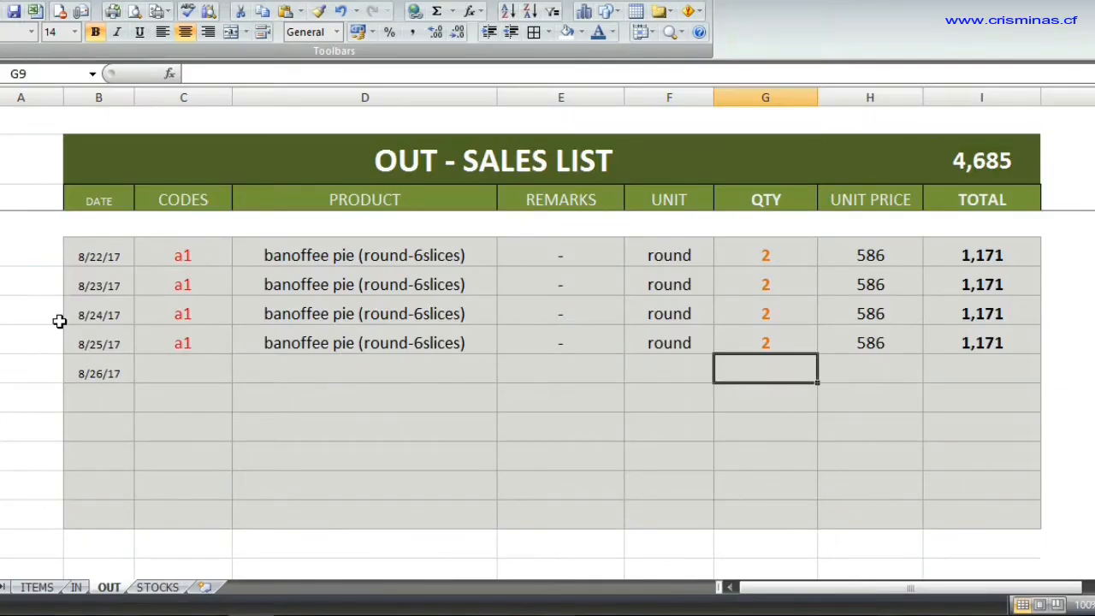
left_click_drag(98, 255, 98, 343)
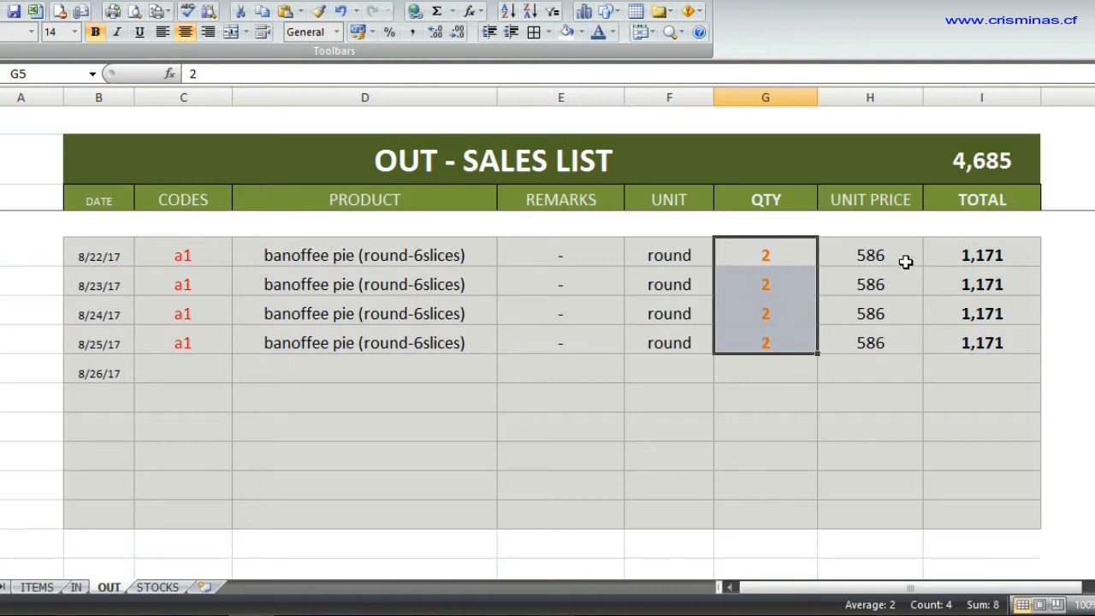
left_click(869, 284)
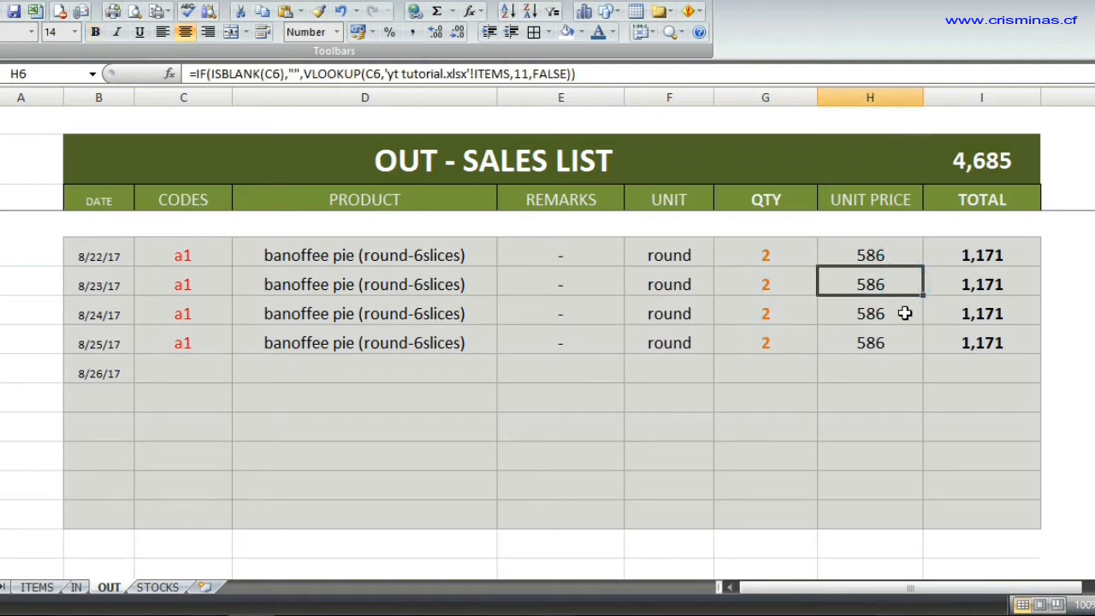
left_click(868, 341)
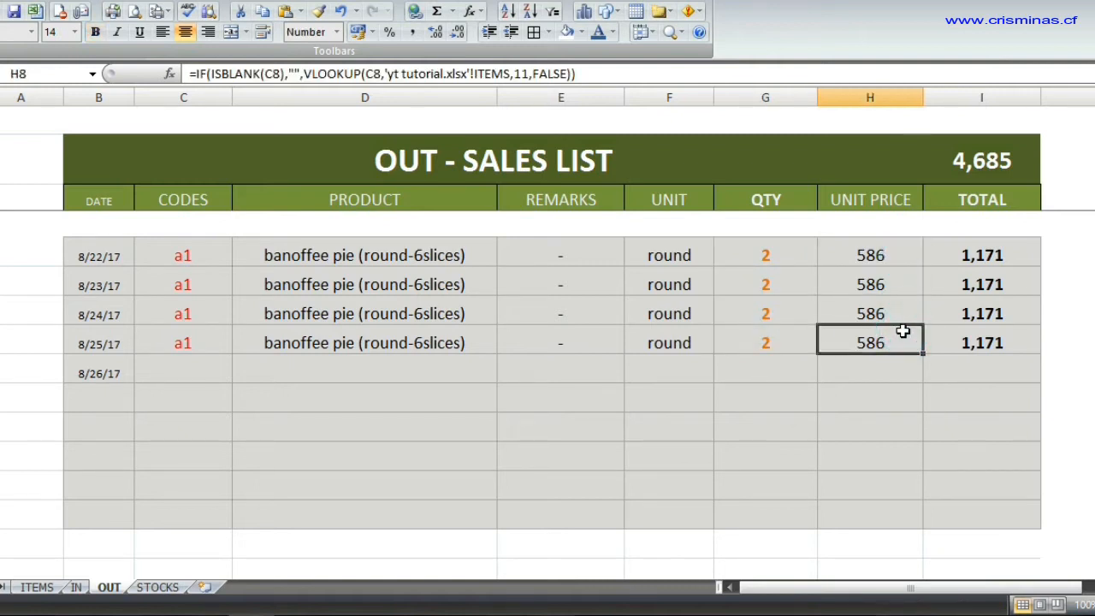
mouse_move(1005, 255)
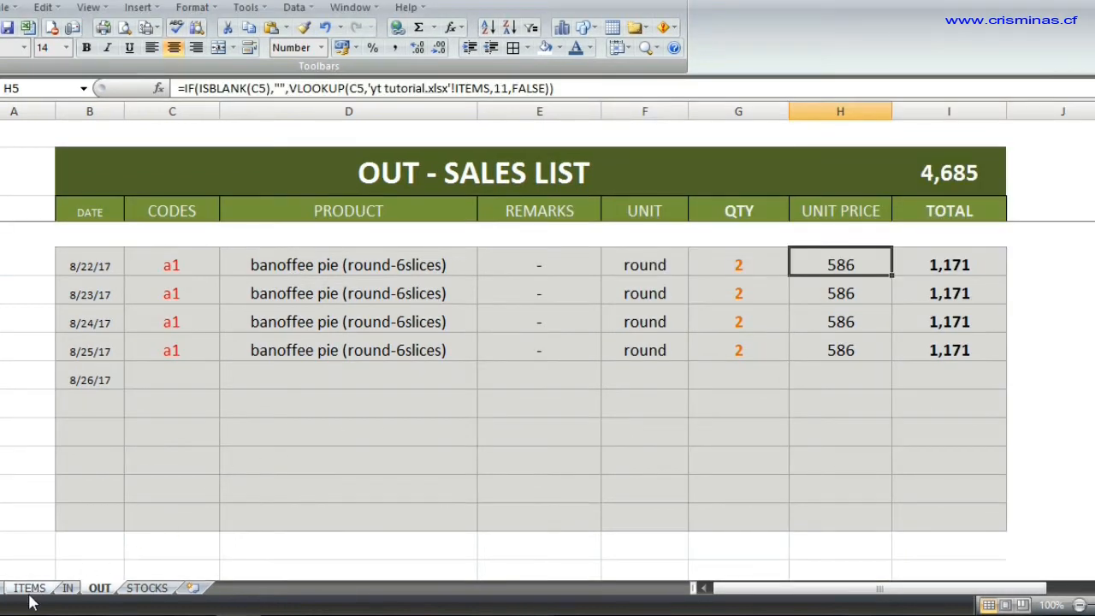
left_click(28, 586)
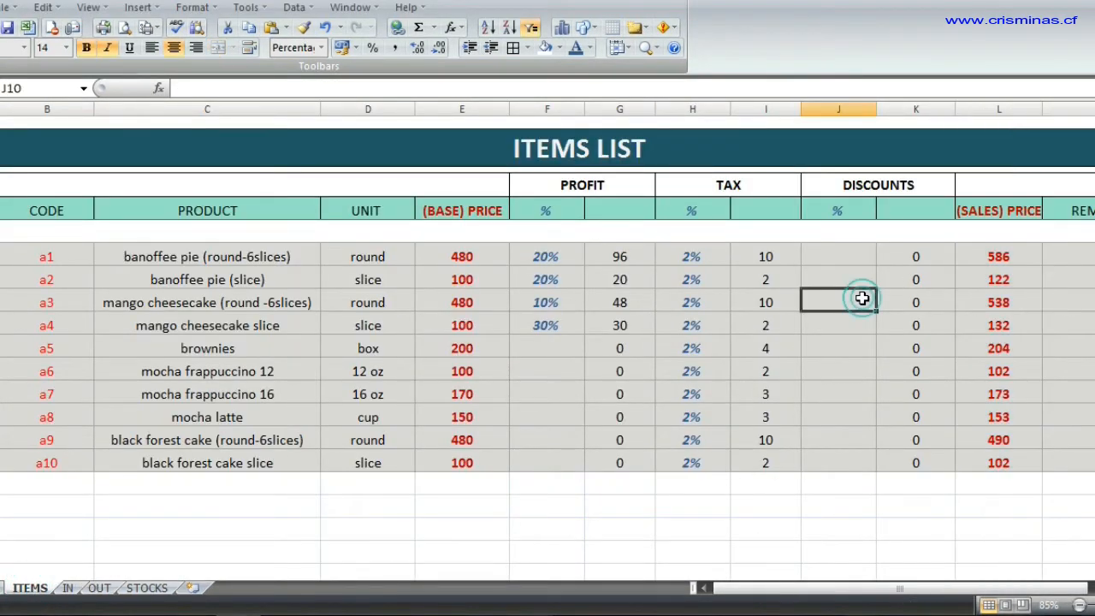
left_click(999, 255)
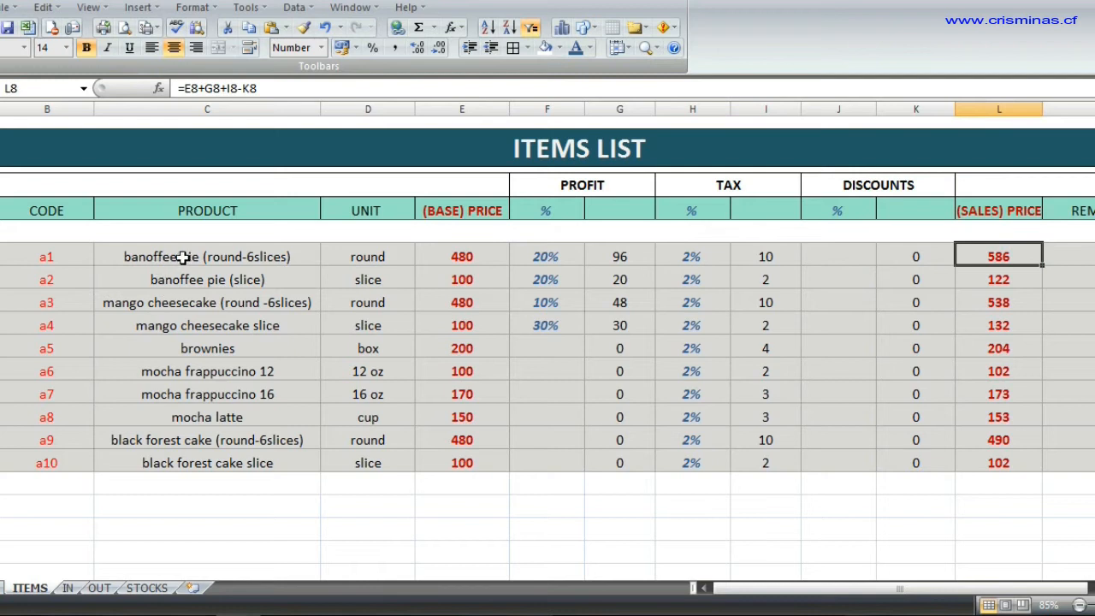
left_click(546, 254)
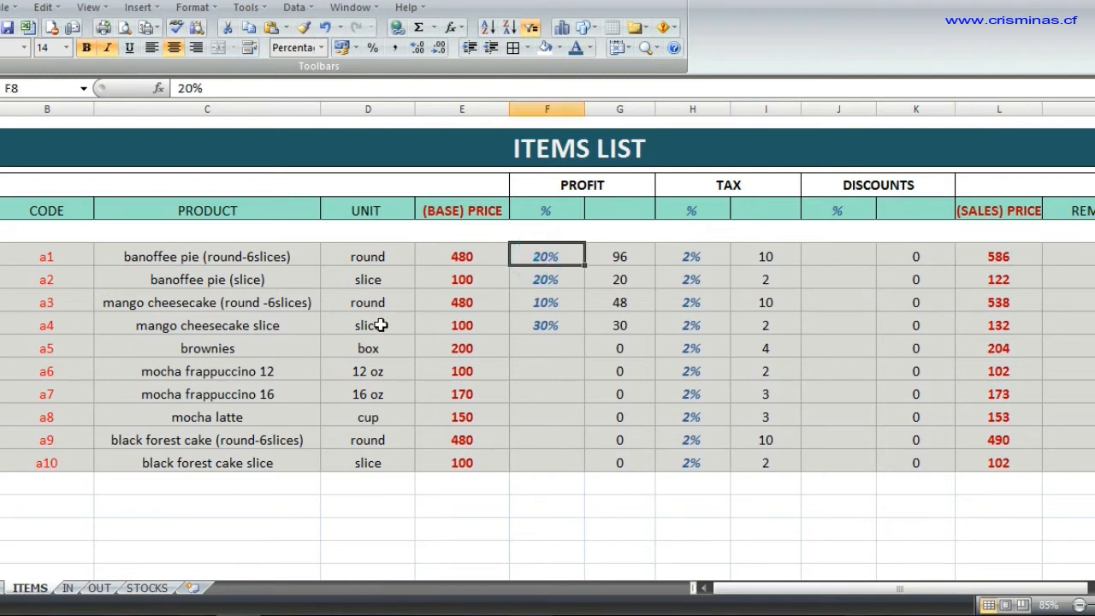
type("10%")
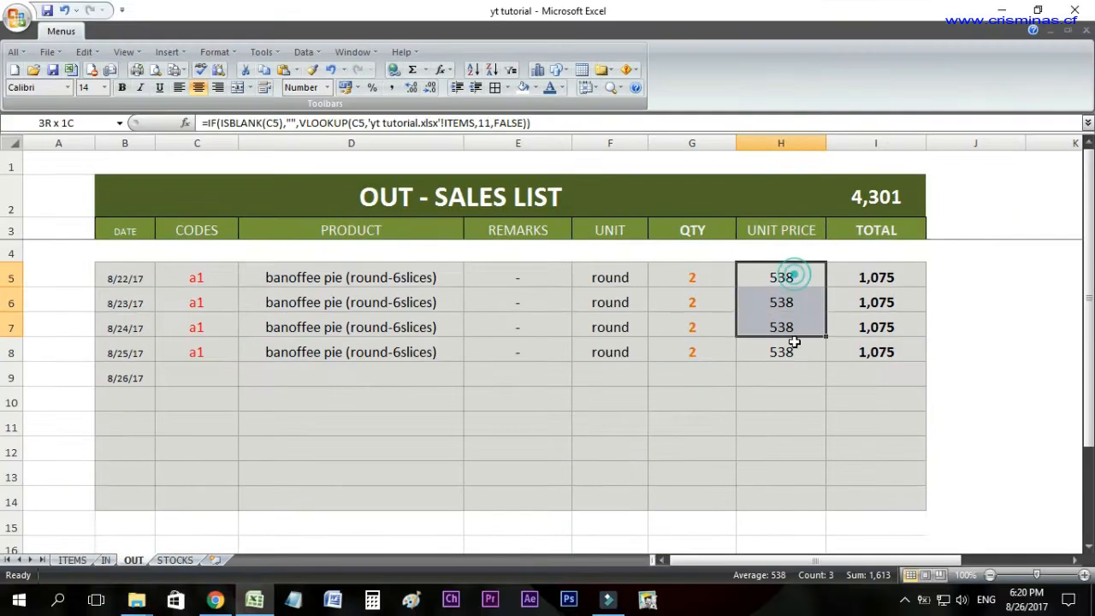
left_click_drag(780, 277, 780, 352)
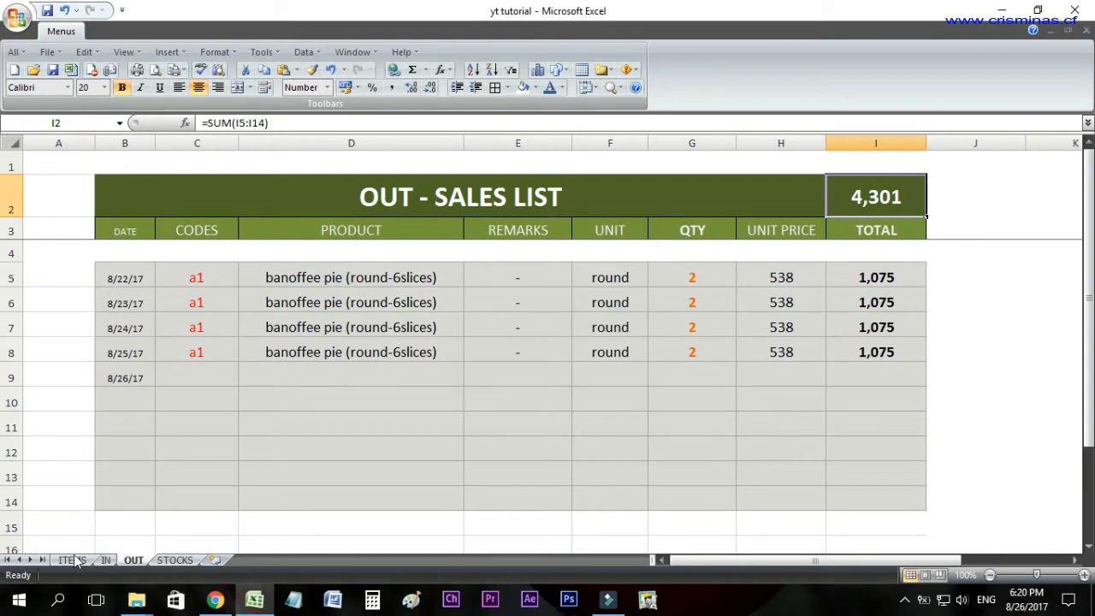
left_click(72, 559)
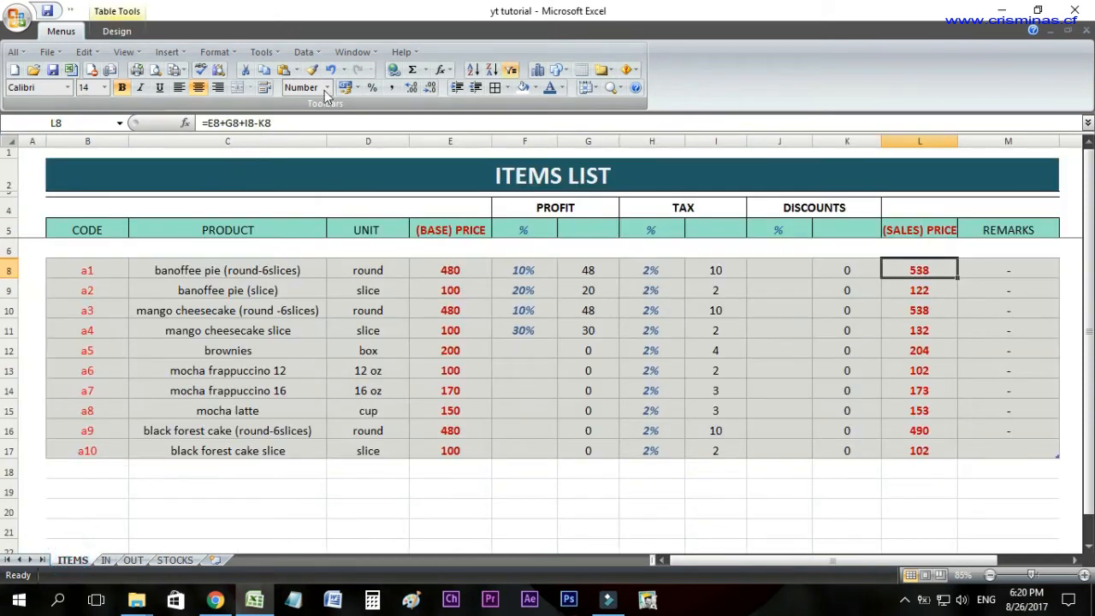
left_click(524, 268)
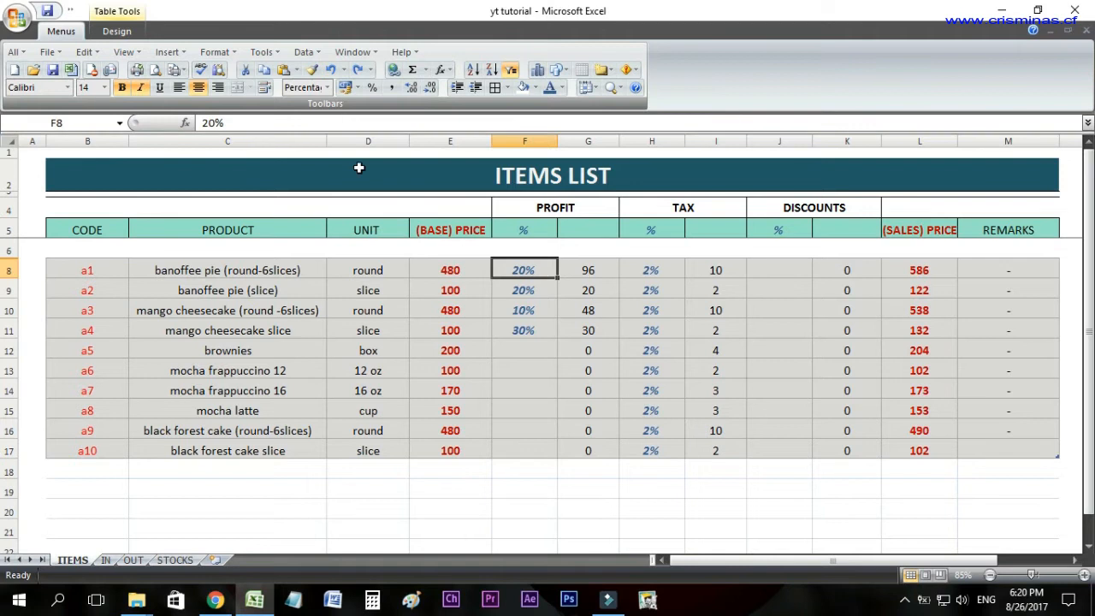
left_click(918, 269)
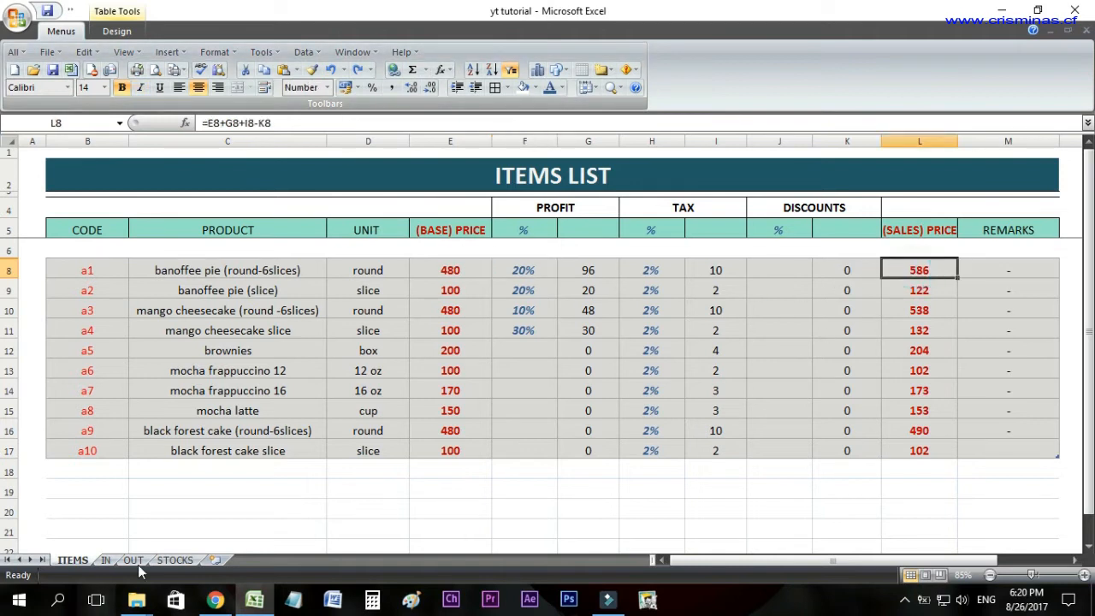
left_click(130, 561)
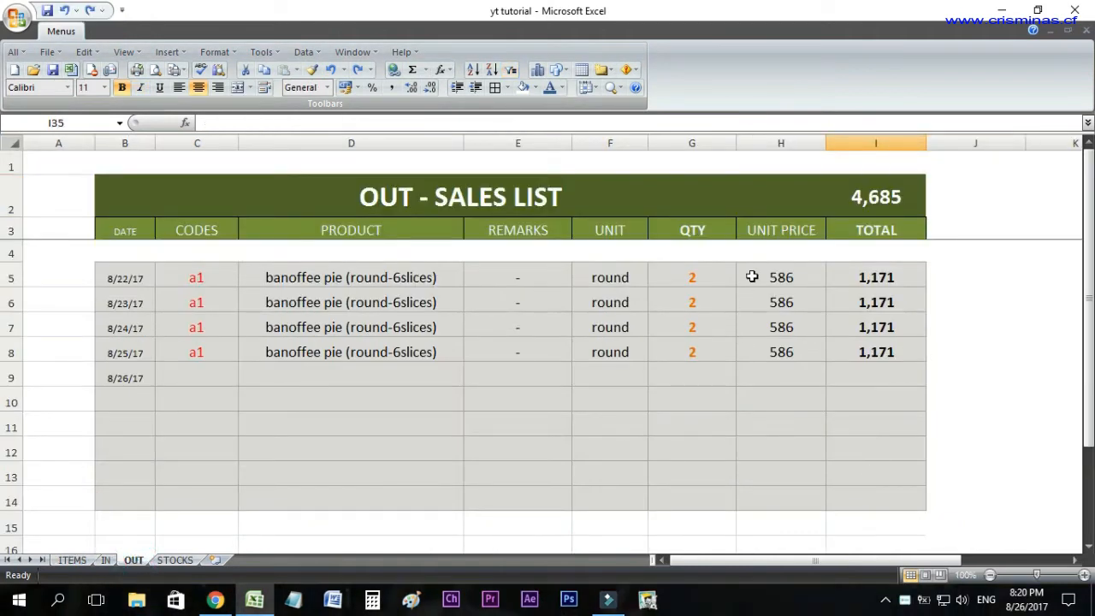
Step: Copy the four 586 unit prices in H5:H8 and bring up Paste Special over them
left_click_drag(780, 276, 780, 352)
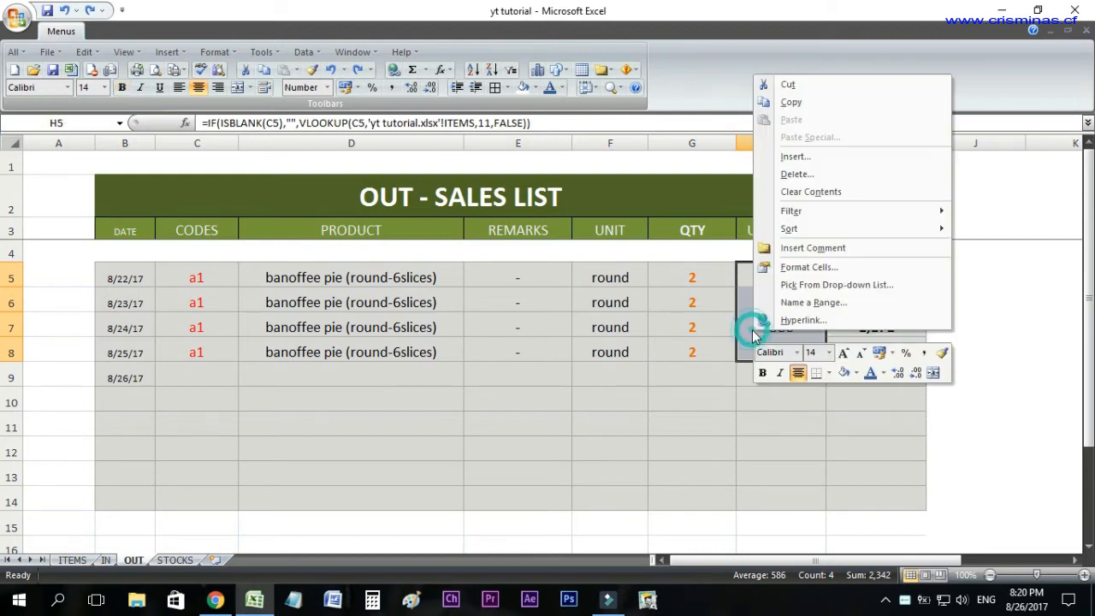
mouse_move(825, 110)
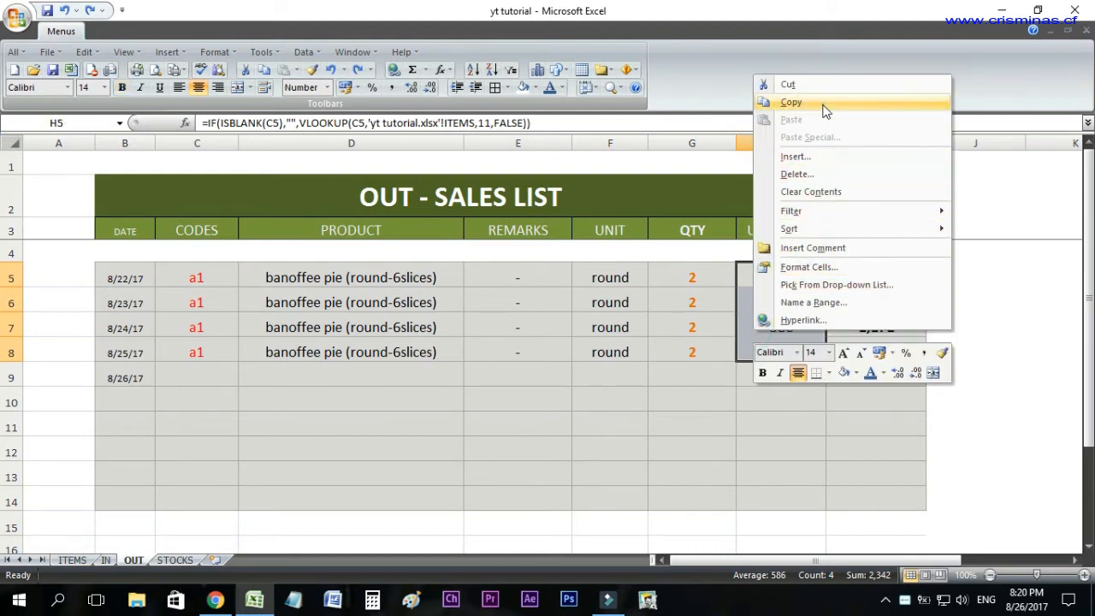
left_click(790, 102)
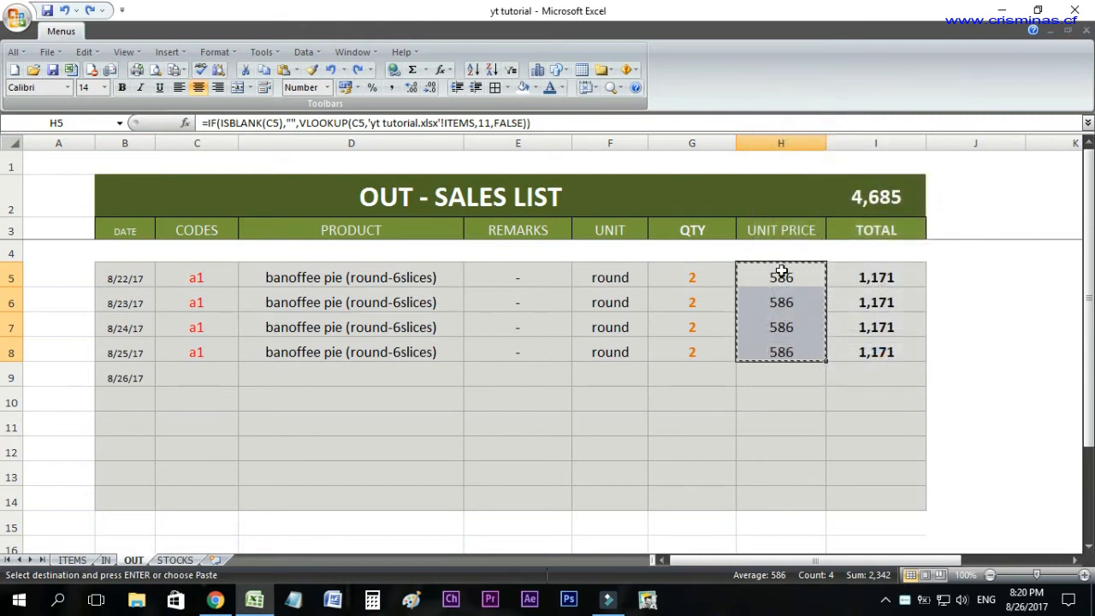
right_click(780, 273)
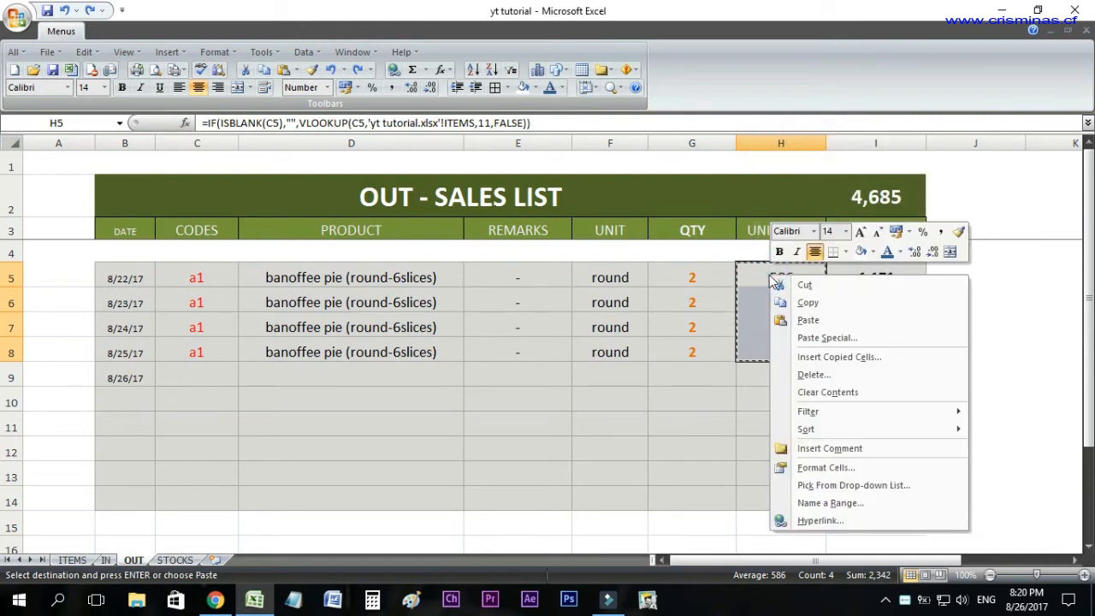
left_click(827, 337)
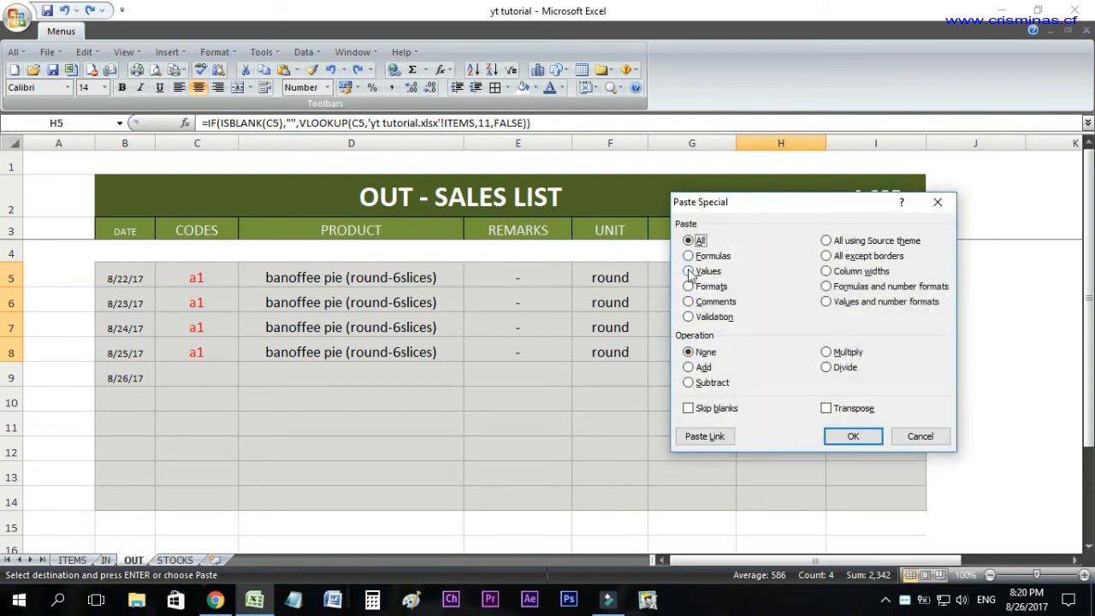
Step: Paste the copied unit prices back as values only
left_click(687, 270)
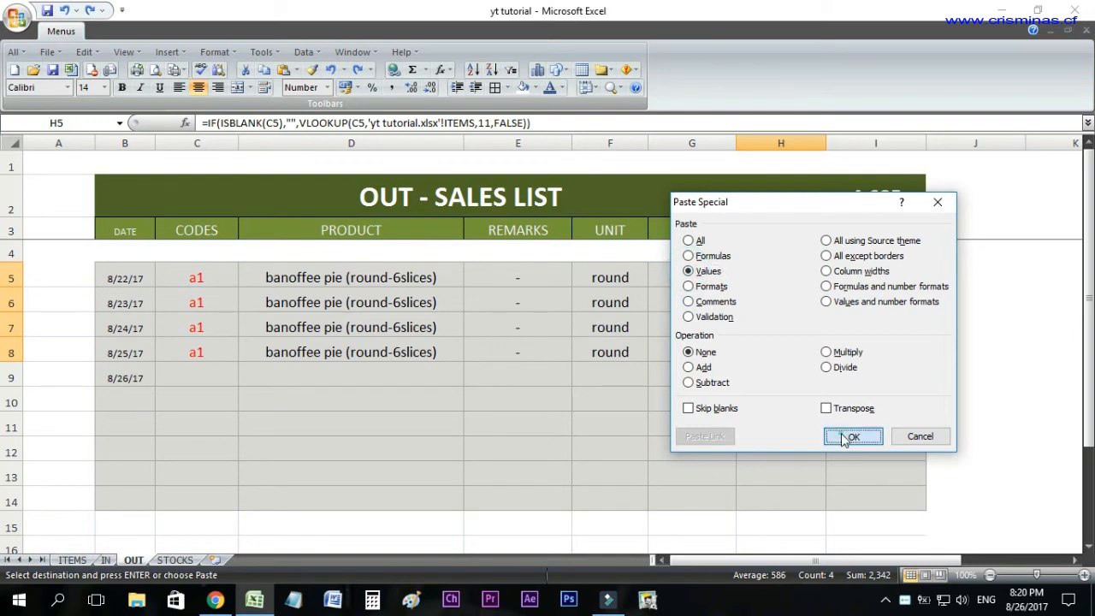
left_click(855, 436)
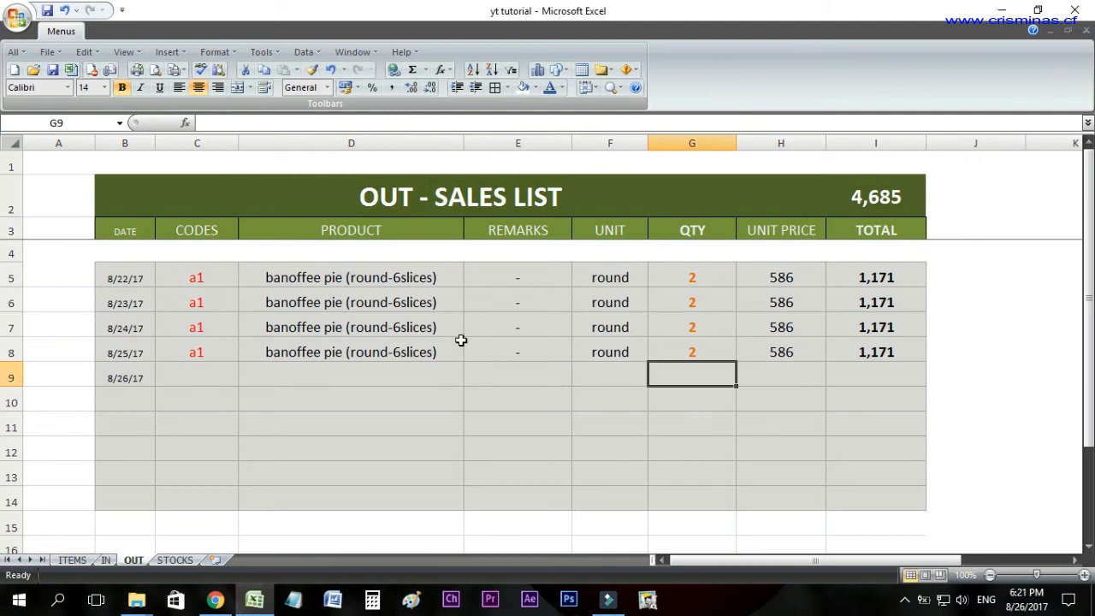
mouse_move(81, 564)
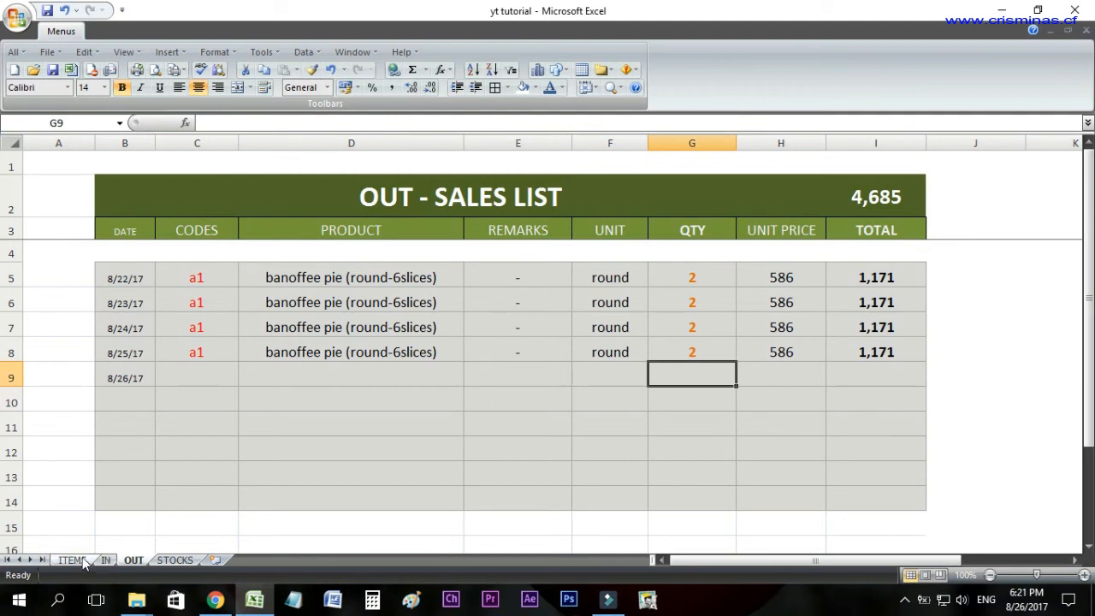
Step: Go to the ITEMS sheet, where a1's profit becomes 10% for a 538 price
left_click(75, 560)
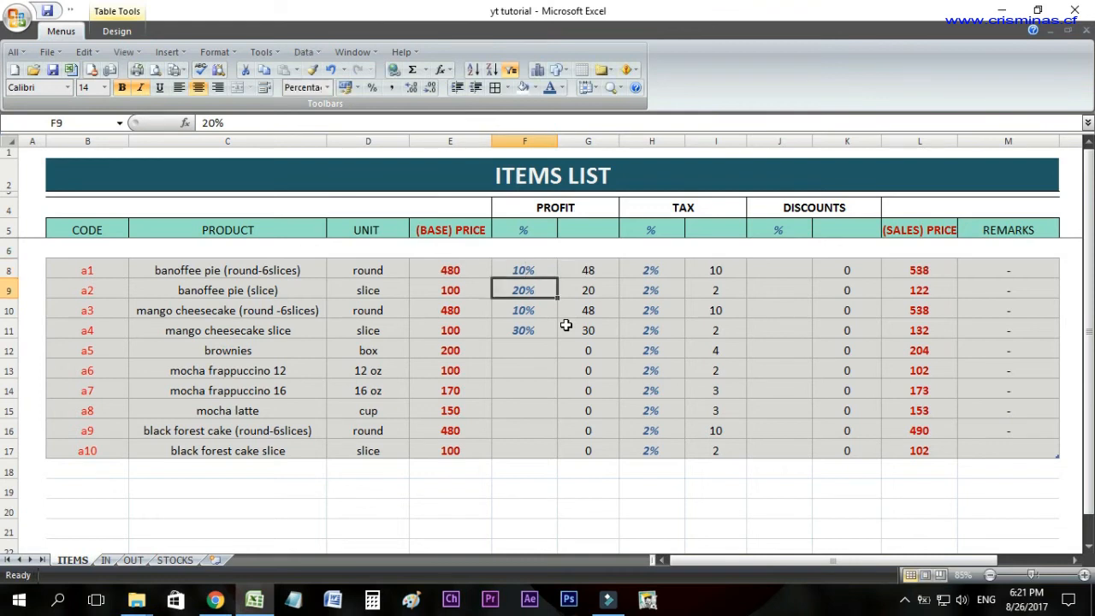
mouse_move(909, 258)
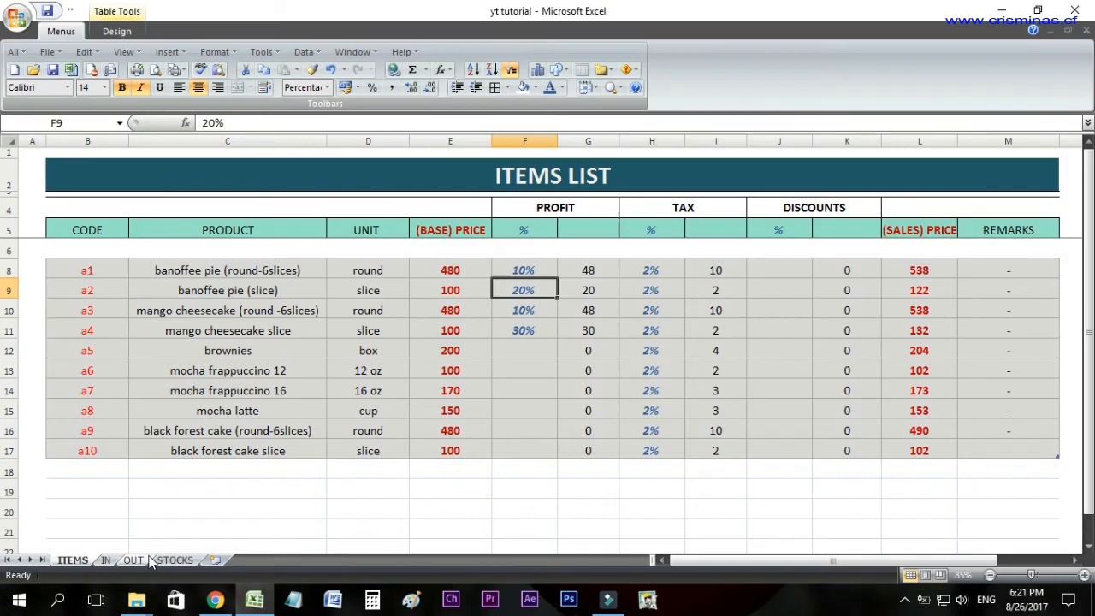
Step: Enter code a1 in the 8/26/17 row and confirm its unit price reads 538
left_click(133, 559)
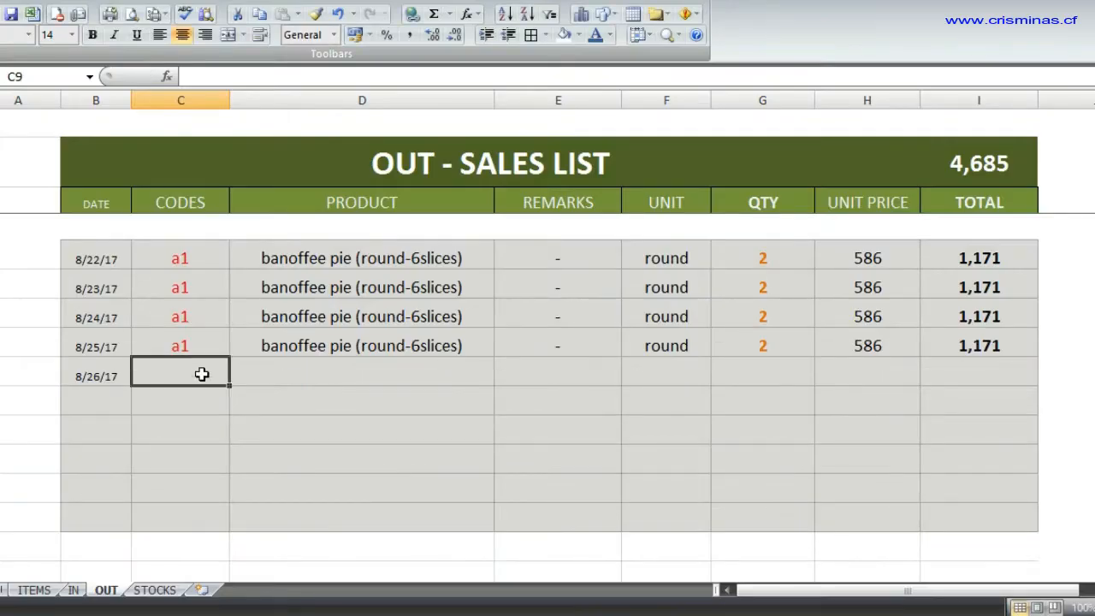
type("a1")
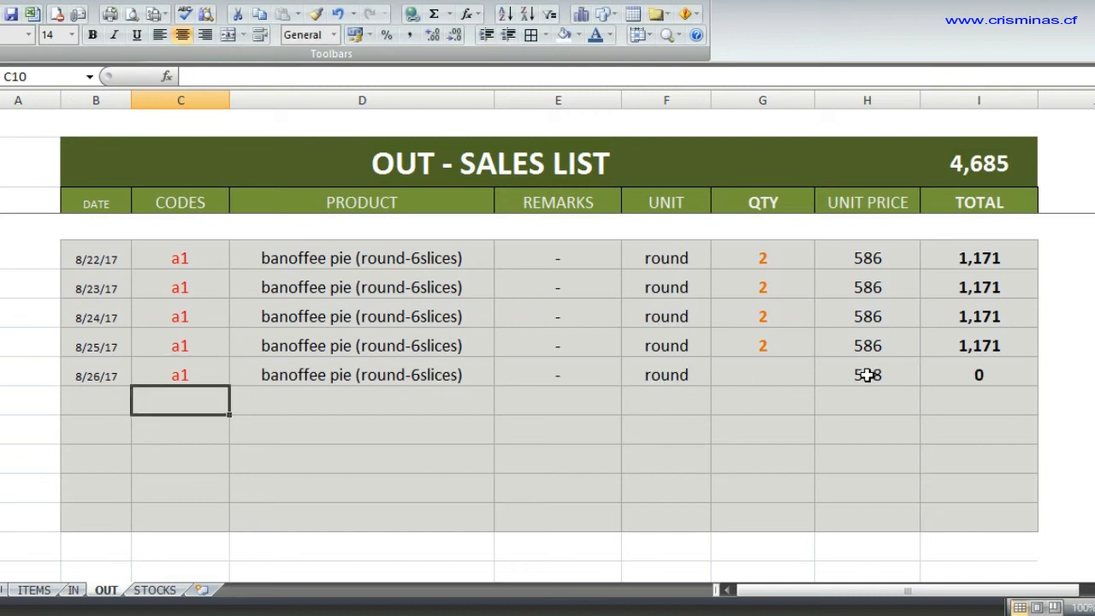
left_click(866, 373)
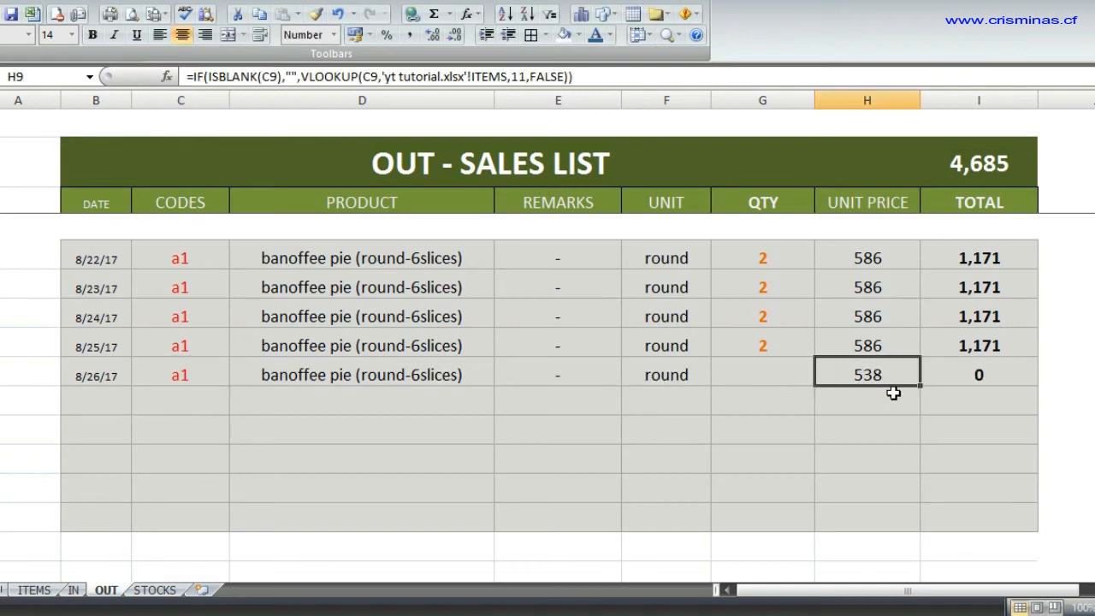
mouse_move(901, 376)
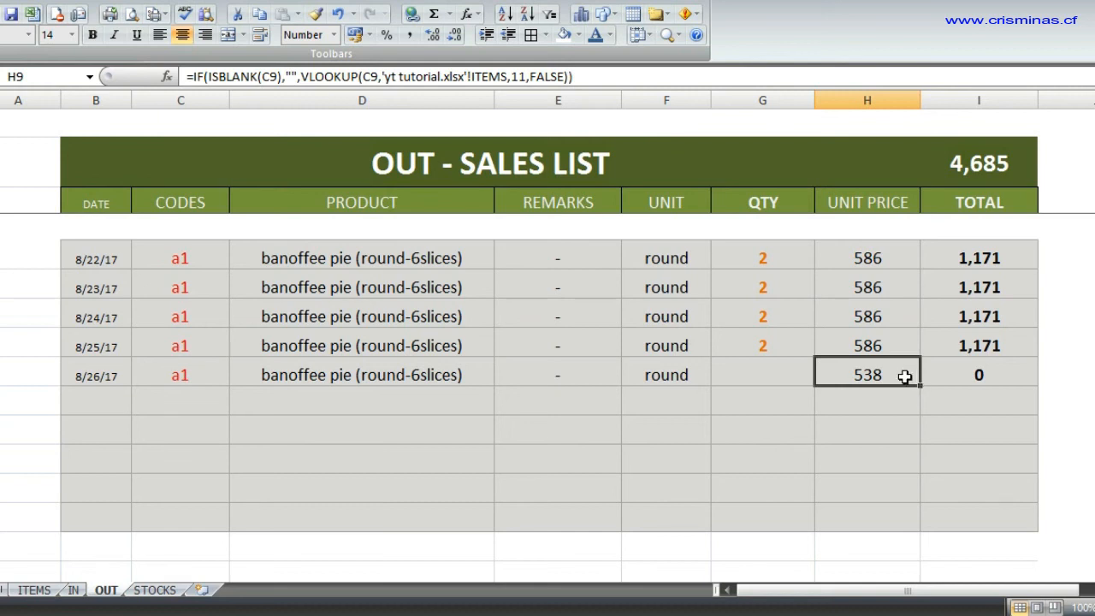
mouse_move(902, 388)
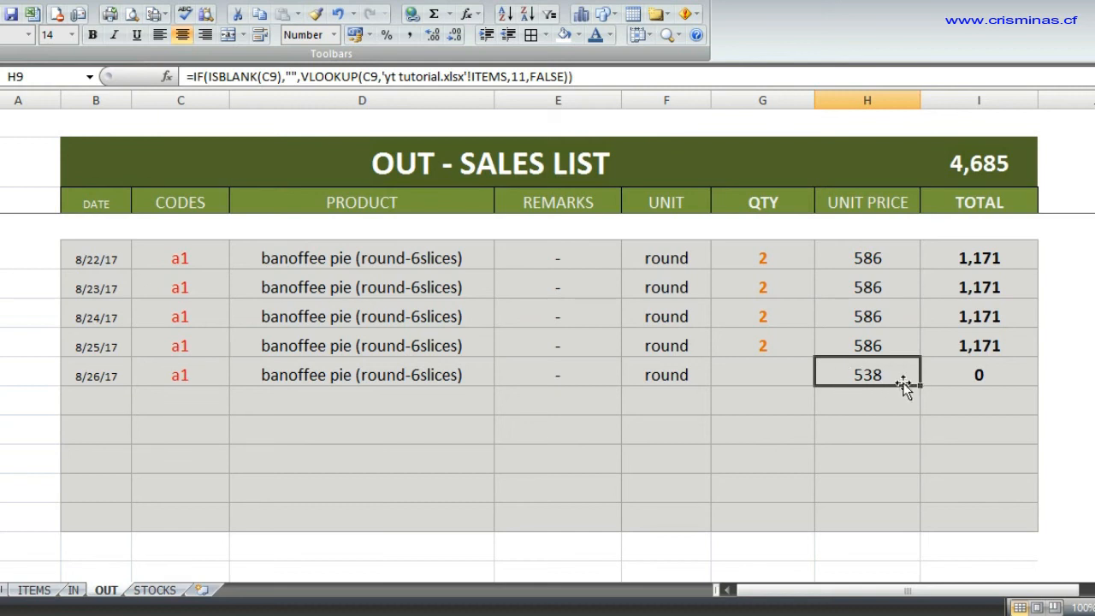